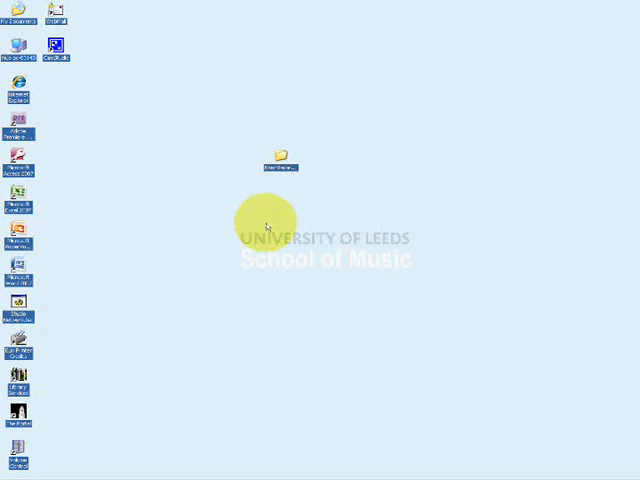
pyautogui.moveTo(308, 203)
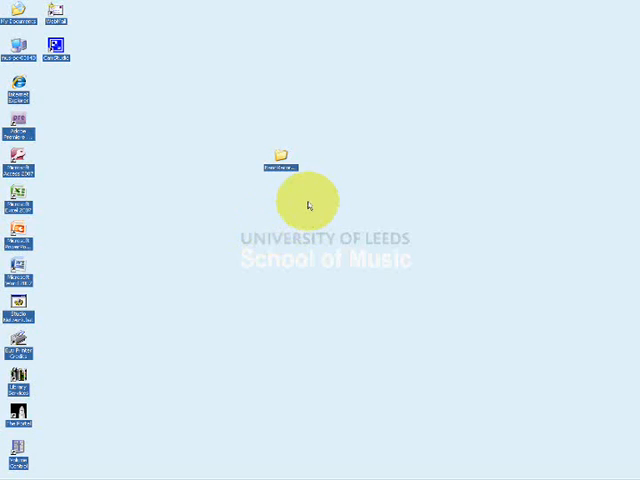
# Step: Open the BandRecording folder on the desktop in Windows Explorer
pyautogui.doubleClick(279, 150)
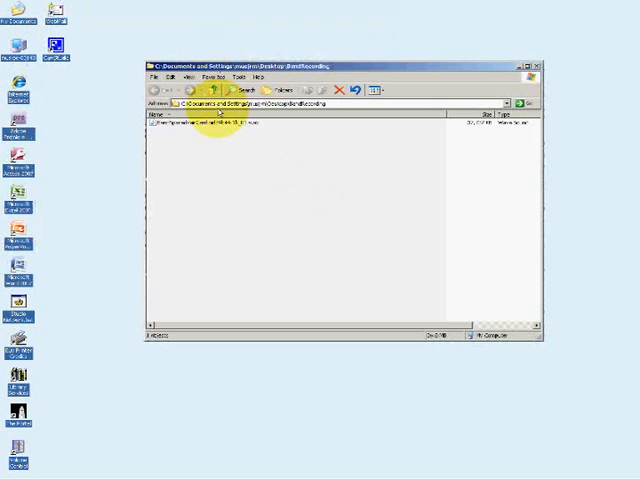
pyautogui.moveTo(200, 127)
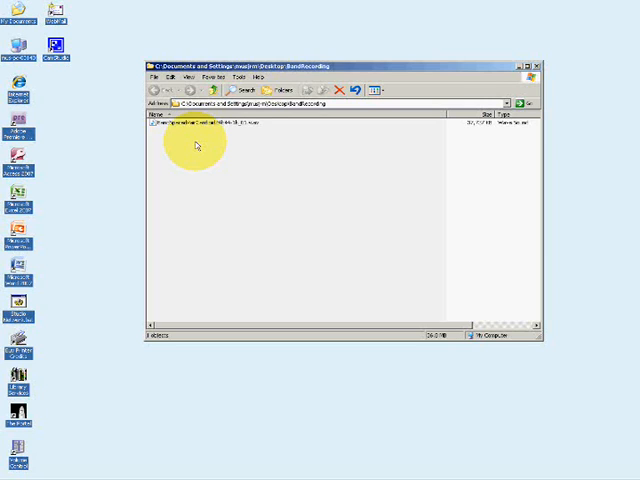
pyautogui.moveTo(197, 138)
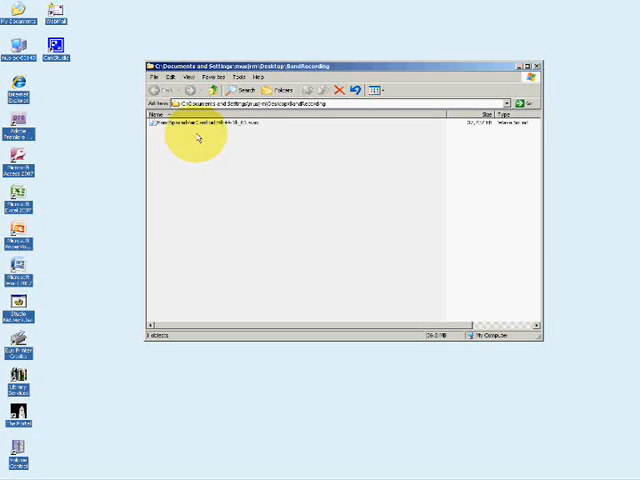
pyautogui.moveTo(255, 130)
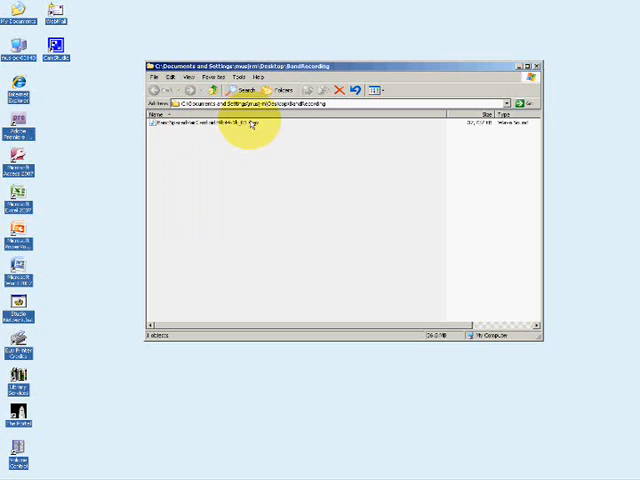
pyautogui.moveTo(185, 127)
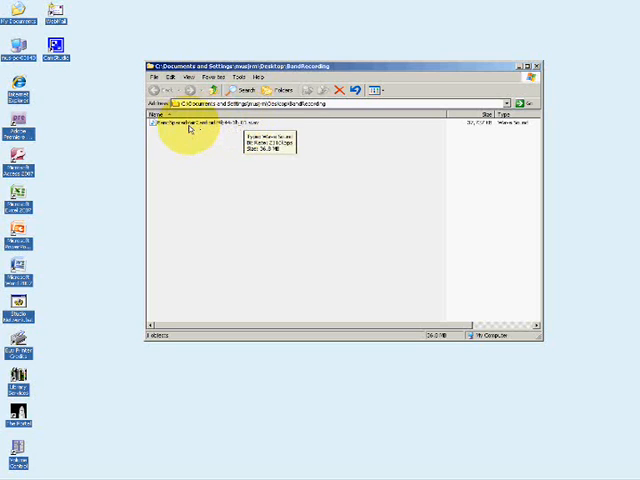
pyautogui.moveTo(215, 132)
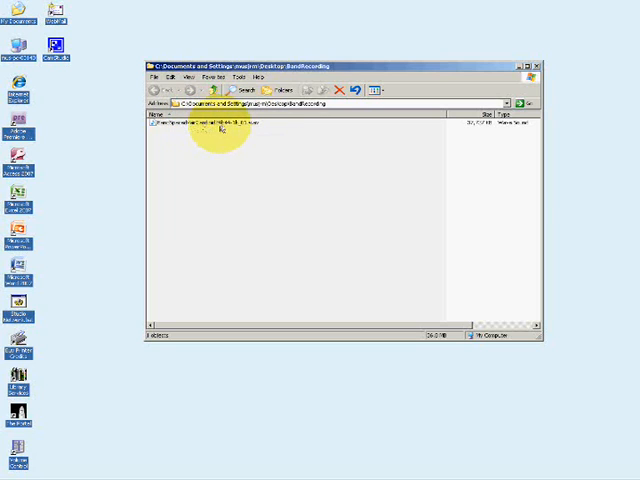
pyautogui.moveTo(200, 128)
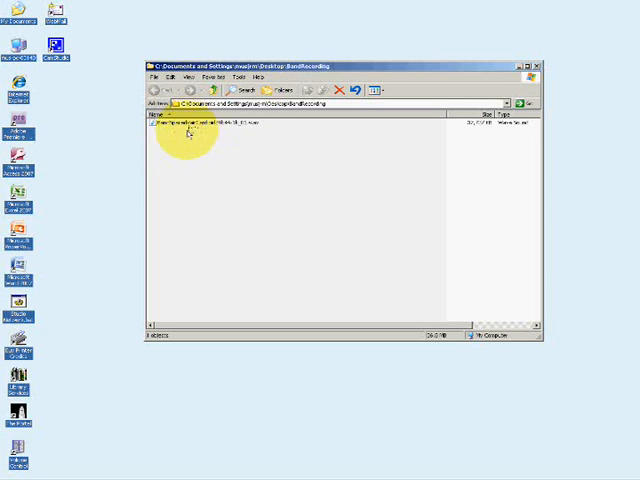
pyautogui.moveTo(285, 132)
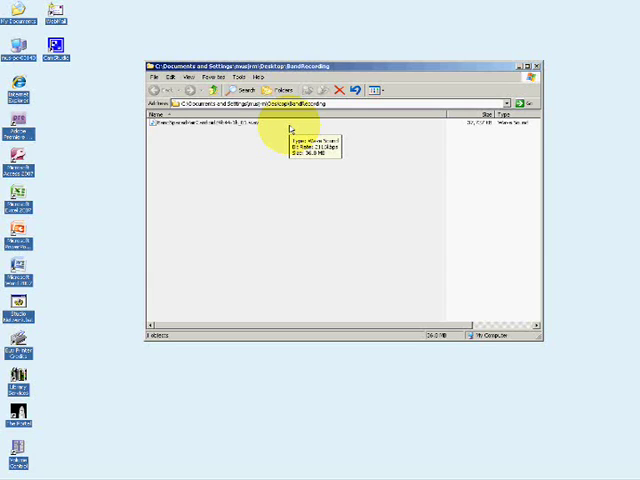
pyautogui.moveTo(415, 213)
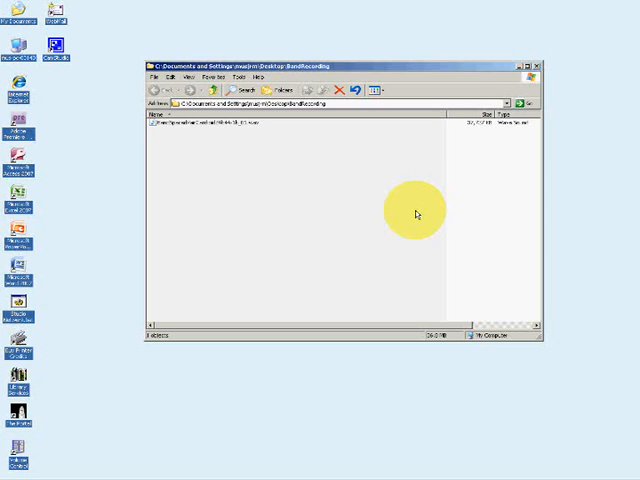
pyautogui.moveTo(413, 214)
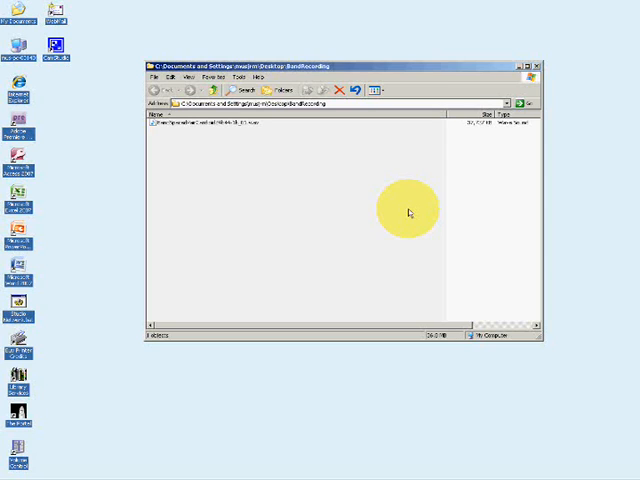
pyautogui.moveTo(390, 211)
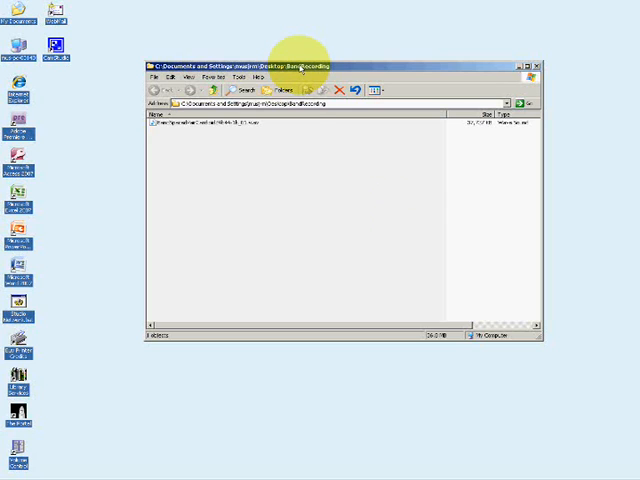
pyautogui.moveTo(293, 113)
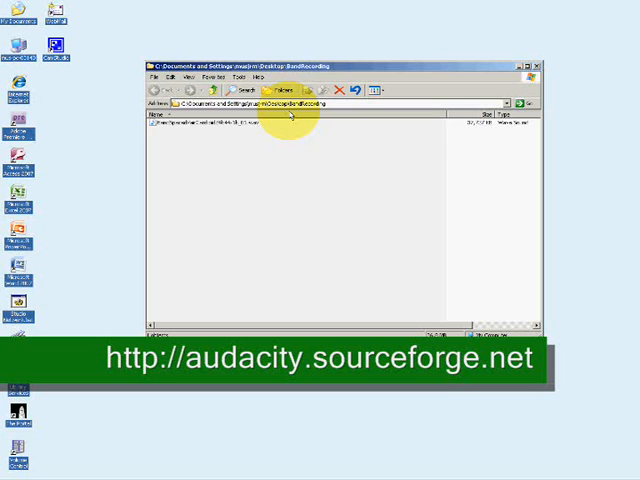
pyautogui.moveTo(235, 145)
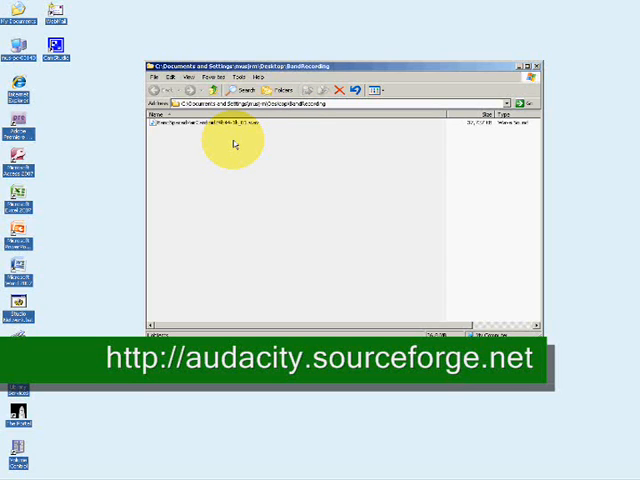
pyautogui.moveTo(218, 137)
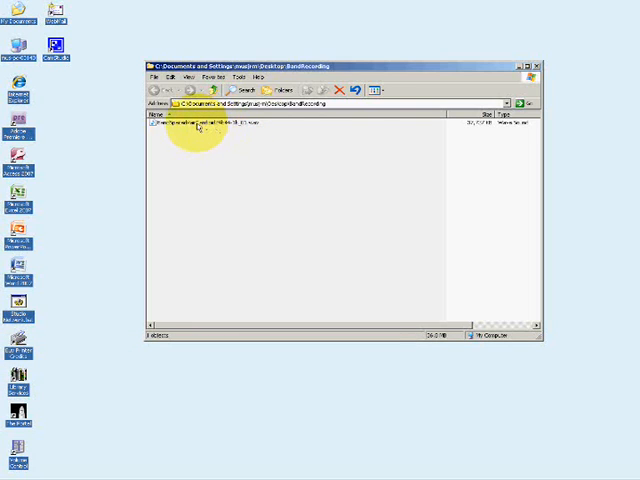
pyautogui.moveTo(180, 128)
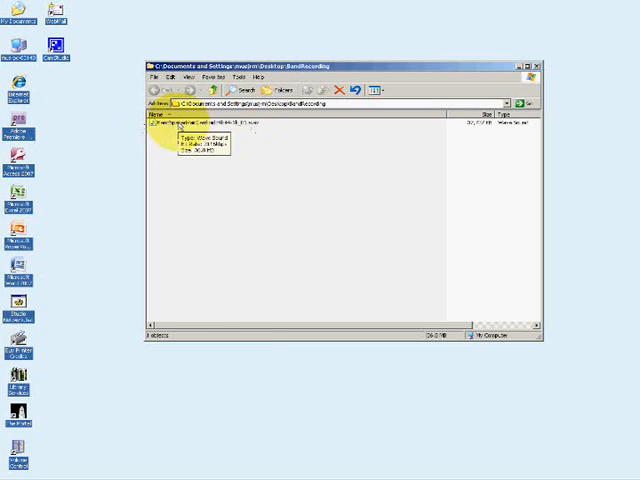
# Step: Copy the band wave file in place and confirm renaming the copy with a BACKUP_ prefix
pyautogui.rightClick(200, 128)
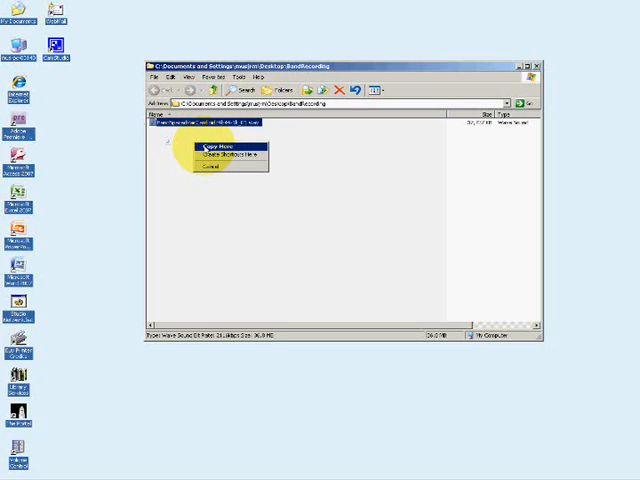
pyautogui.click(211, 143)
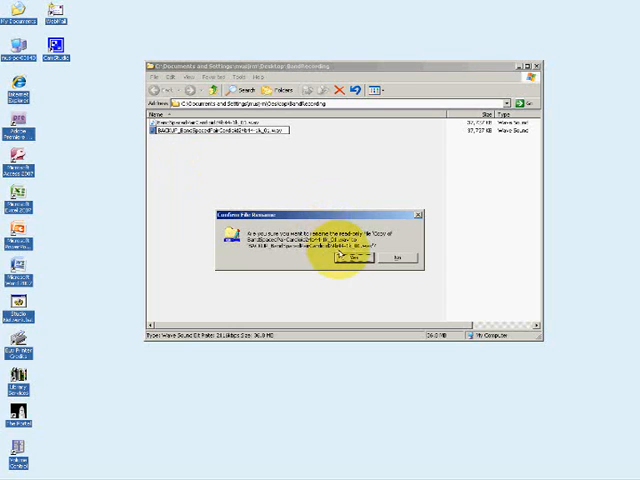
pyautogui.click(360, 259)
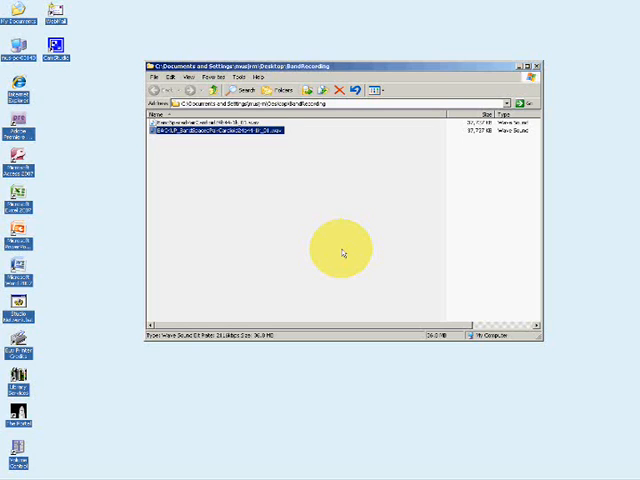
pyautogui.moveTo(160, 135)
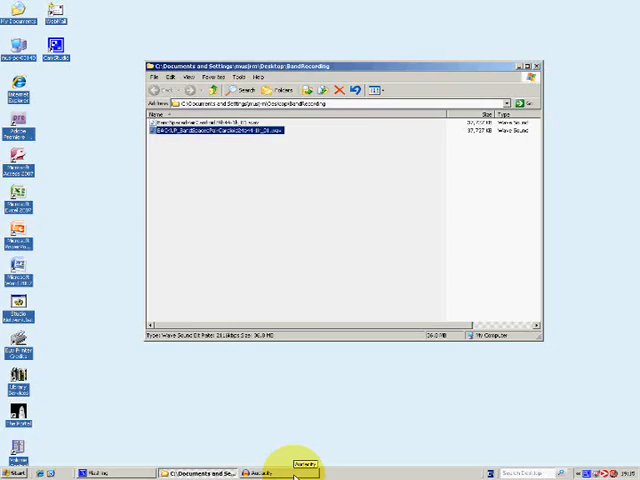
# Step: Open the BandSpacedPair recording from the BandRecording folder in Audacity
pyautogui.click(14, 15)
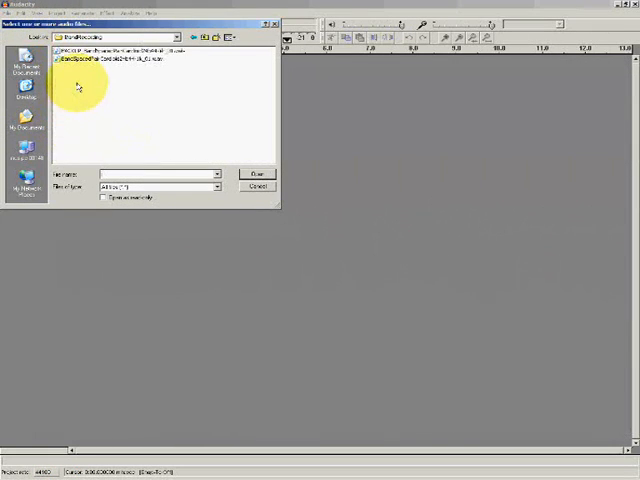
pyautogui.click(256, 173)
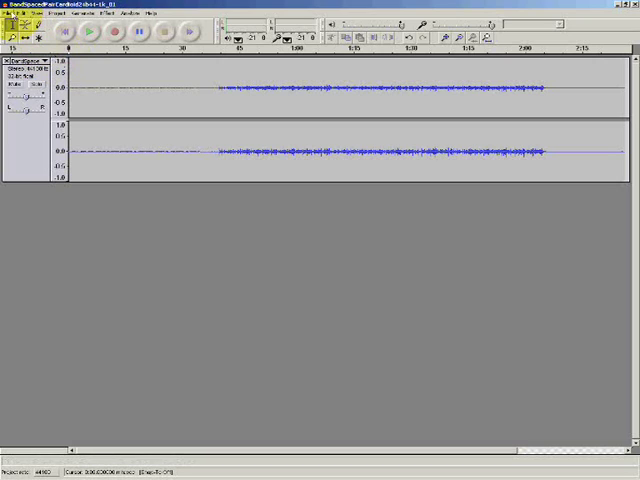
# Step: Save the recording as an Audacity project under its suggested name, dismissing the format warning
pyautogui.click(10, 13)
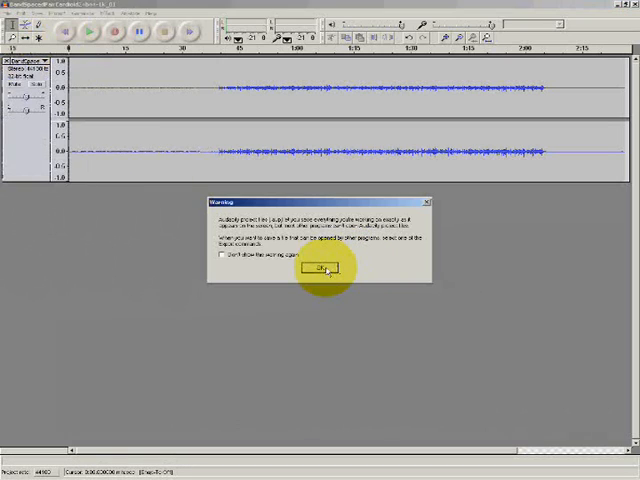
pyautogui.click(320, 270)
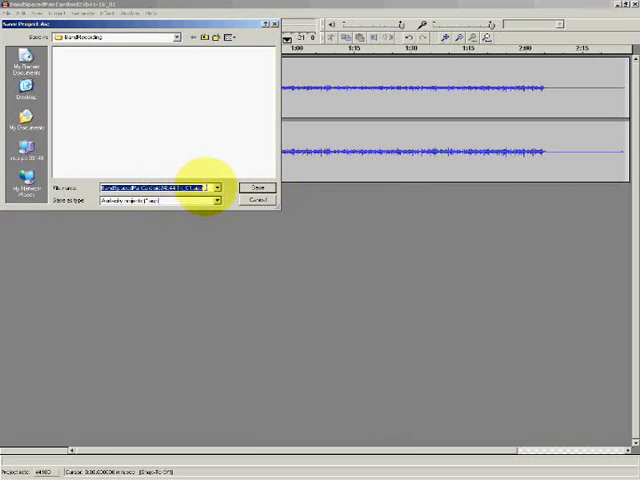
pyautogui.click(258, 188)
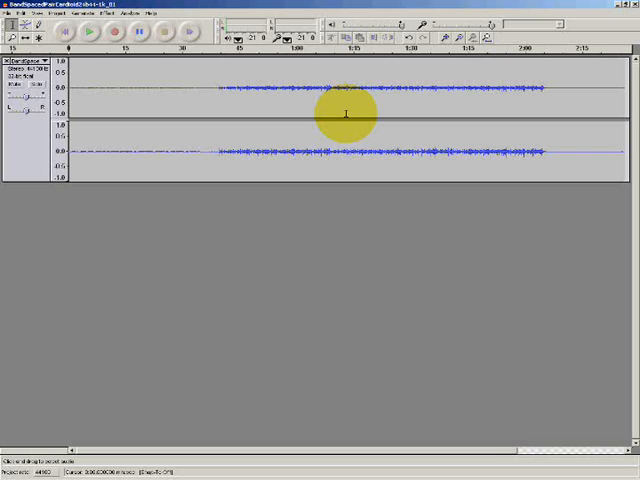
# Step: Select the quiet lead-in from the track start up to where the music begins
pyautogui.click(120, 112)
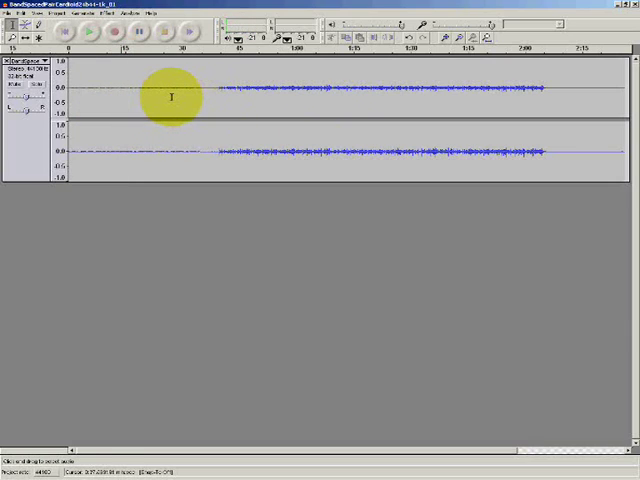
pyautogui.click(175, 100)
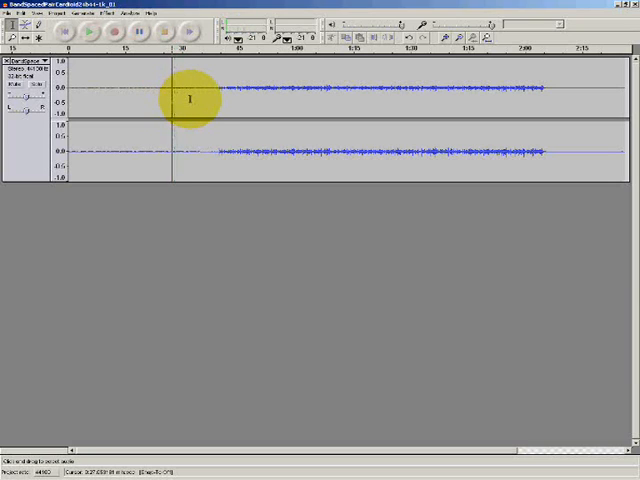
pyautogui.click(195, 95)
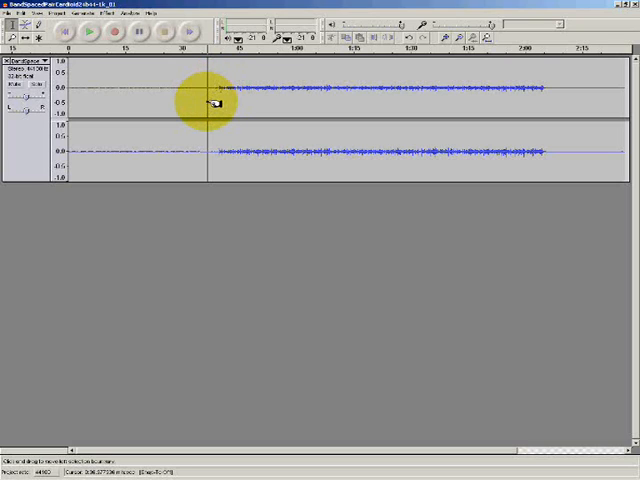
pyautogui.moveTo(205, 110); pyautogui.dragTo(165, 110)
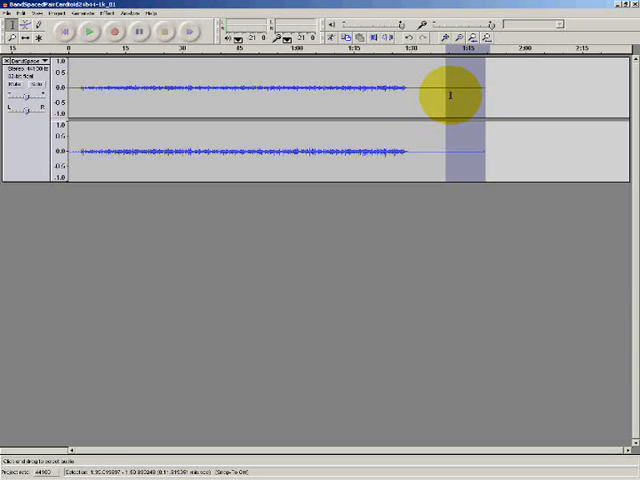
# Step: Mark the empty tail after the music ends
pyautogui.click(450, 95)
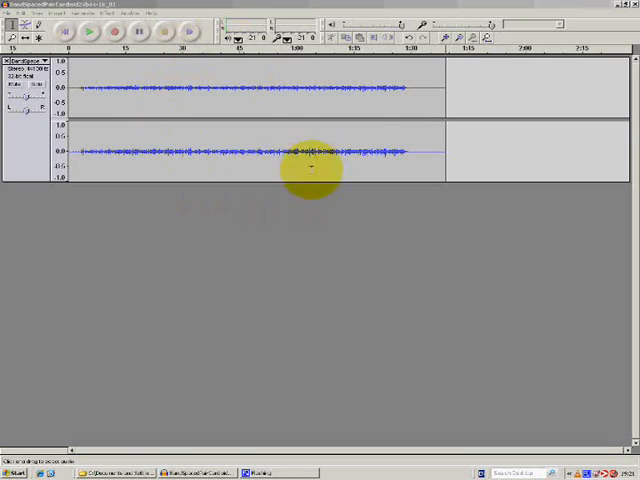
pyautogui.moveTo(92, 95)
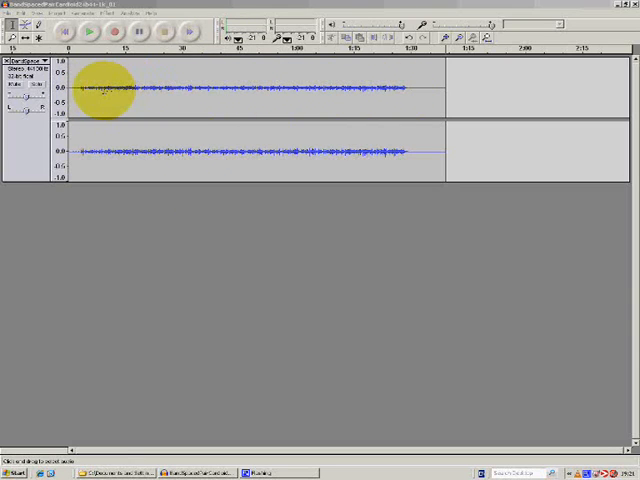
pyautogui.moveTo(200, 90)
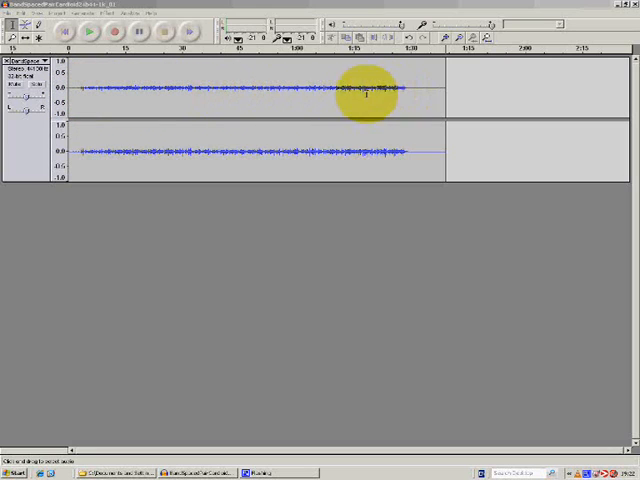
pyautogui.moveTo(190, 90)
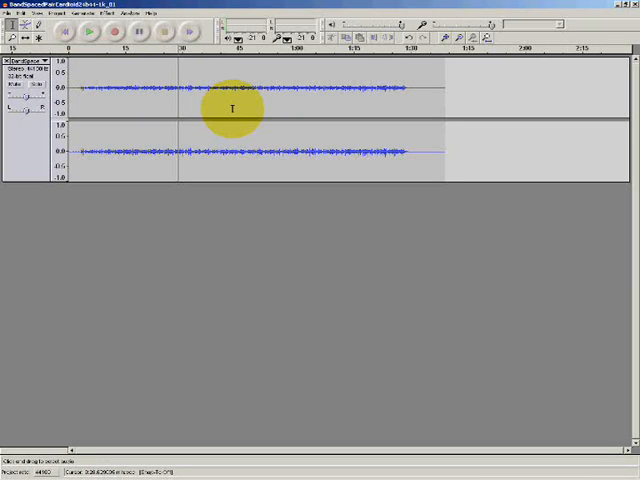
pyautogui.moveTo(310, 100)
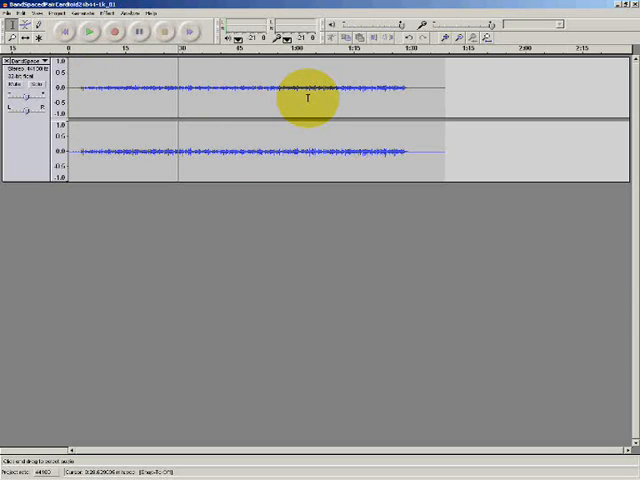
# Step: Select the whole trimmed track on both channels via Edit > Select > All
pyautogui.click(32, 13)
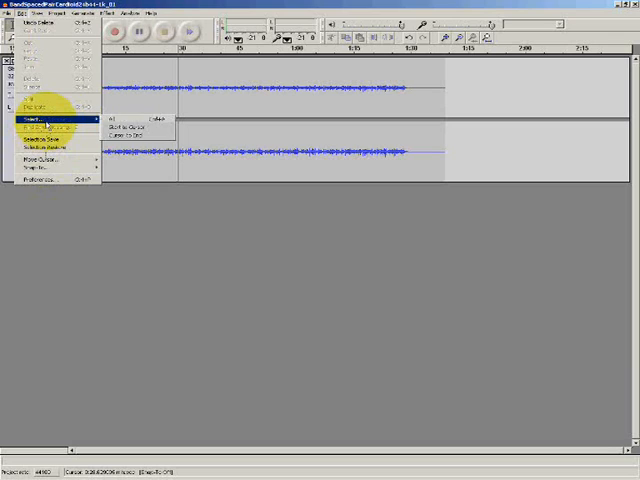
pyautogui.click(128, 119)
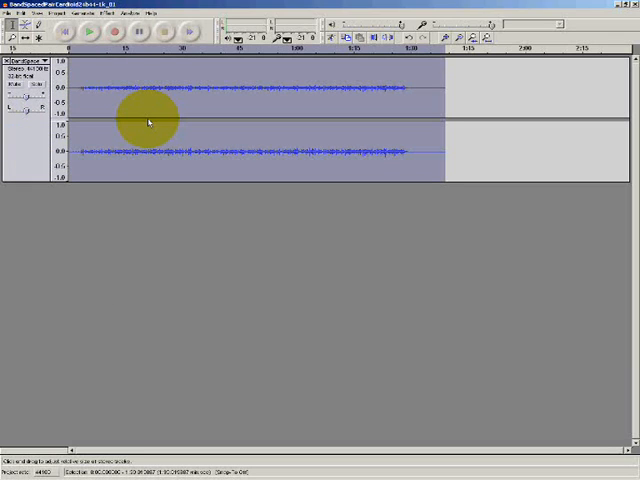
# Step: Normalize the whole track to a -3 dB peak with DC offset removed
pyautogui.click(102, 13)
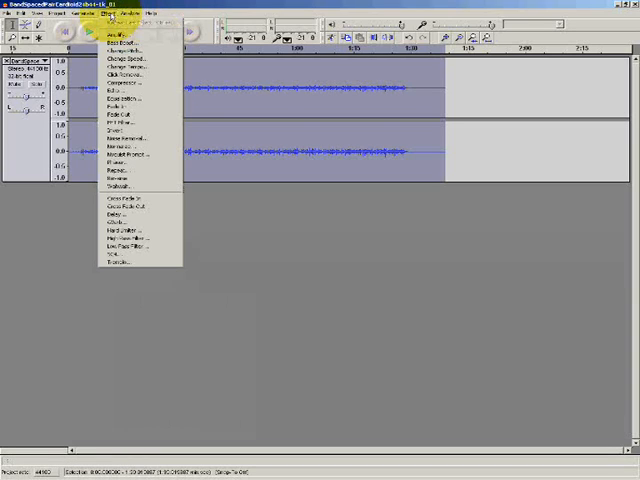
pyautogui.moveTo(120, 148)
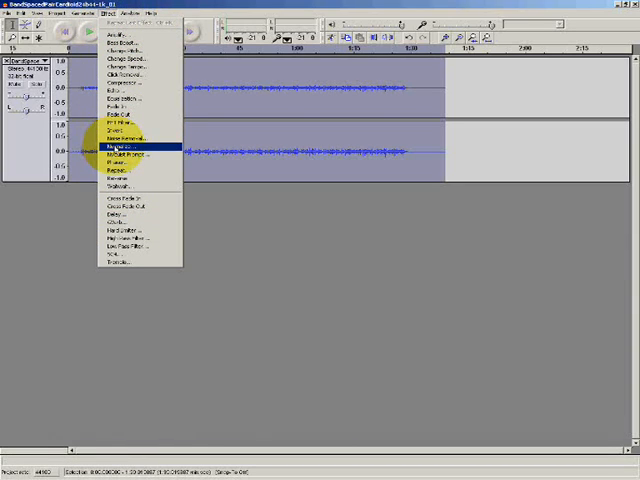
pyautogui.click(118, 148)
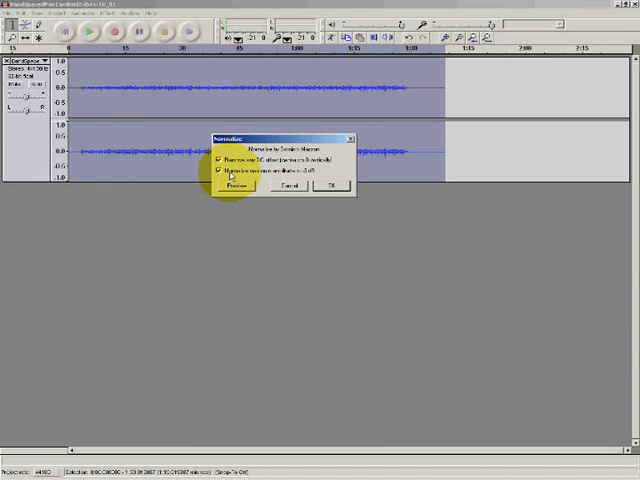
pyautogui.moveTo(324, 174)
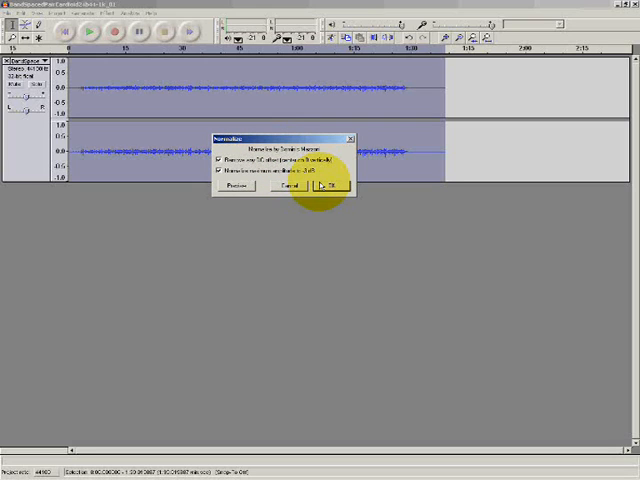
pyautogui.click(328, 187)
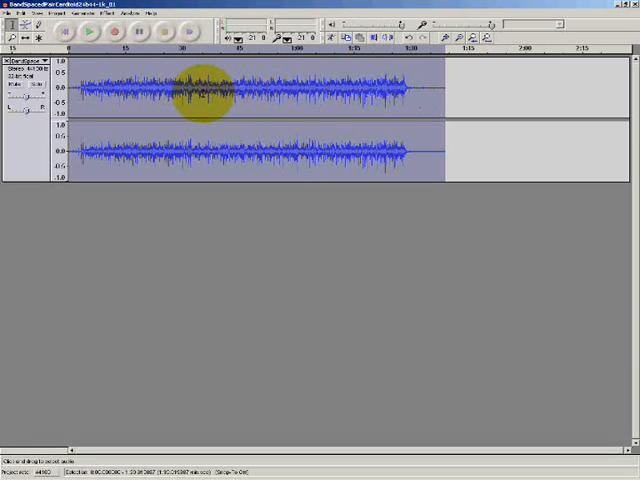
pyautogui.click(205, 100)
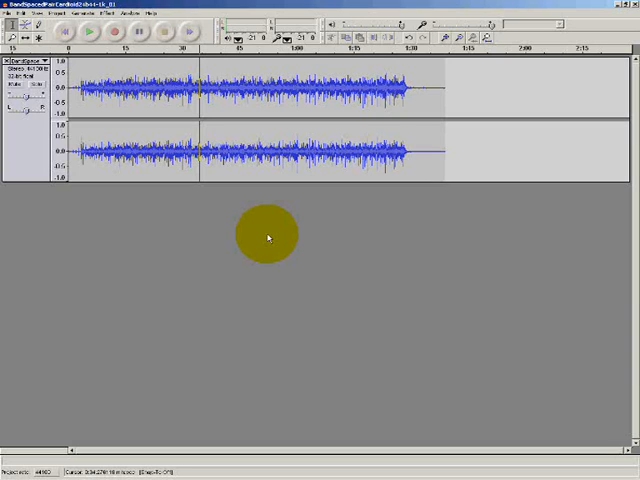
pyautogui.moveTo(115, 165)
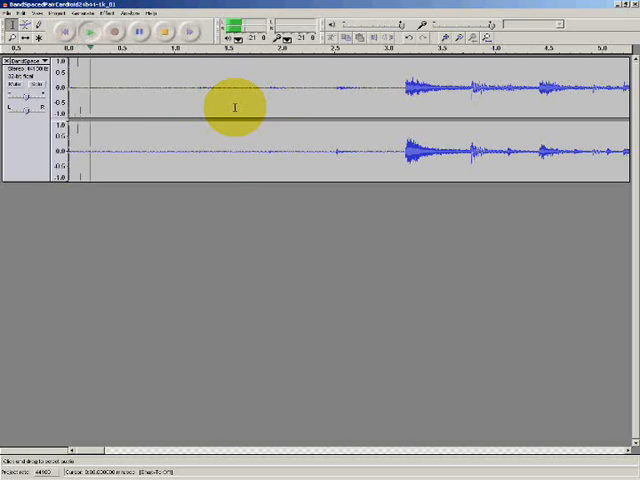
# Step: Select the near-silent opening moment at the very start of the track
pyautogui.click(91, 34)
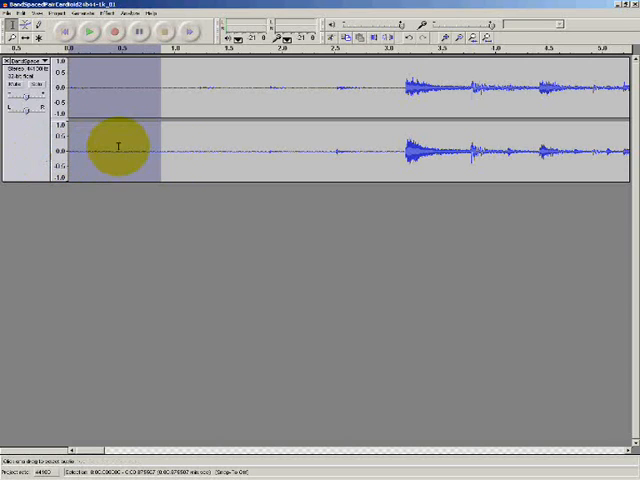
pyautogui.moveTo(155, 90)
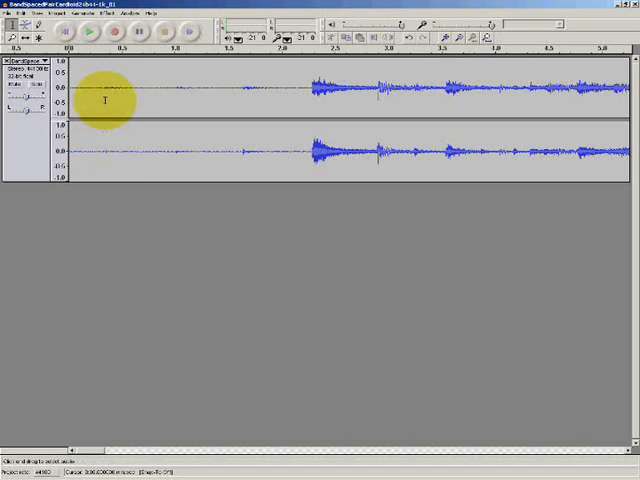
pyautogui.moveTo(105, 148)
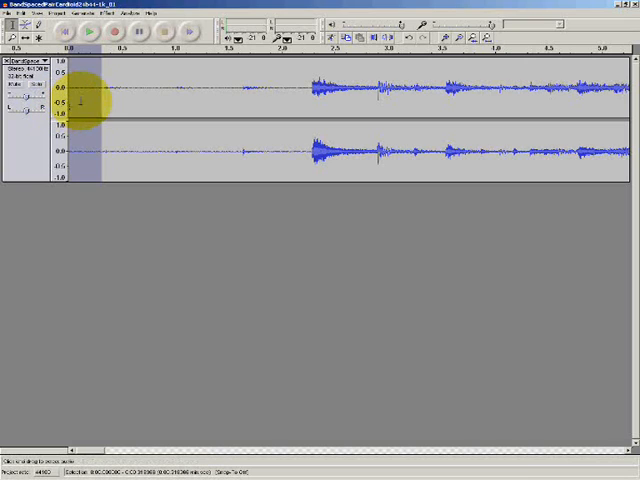
pyautogui.click(109, 14)
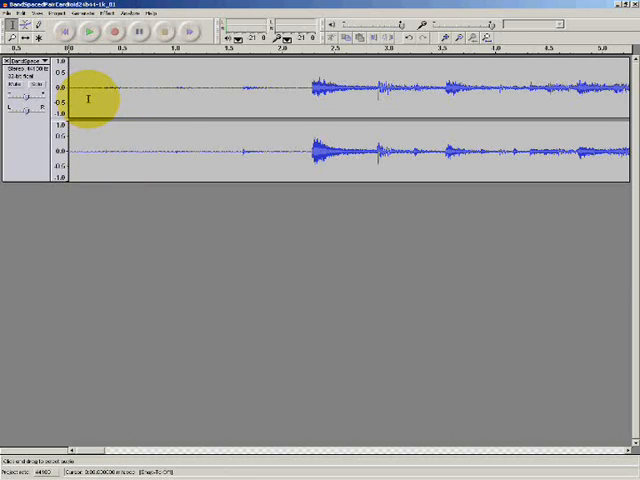
pyautogui.click(91, 35)
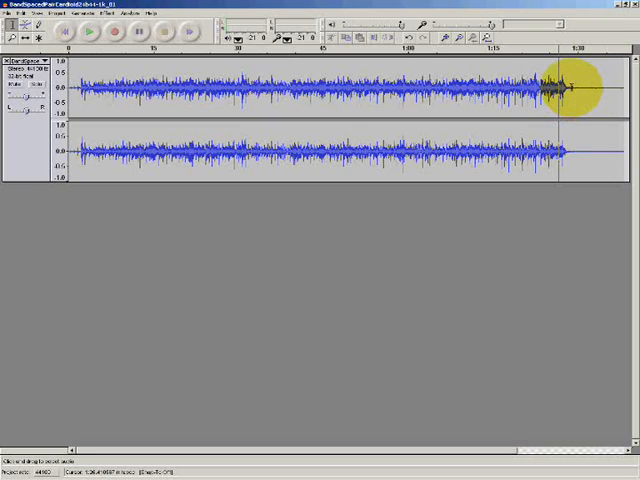
pyautogui.moveTo(578, 89)
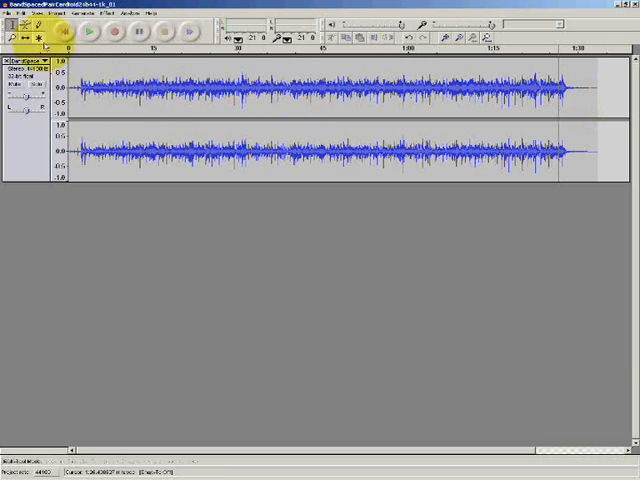
# Step: Apply Fade Out to the final seconds of music, then clear the selection
pyautogui.click(22, 14)
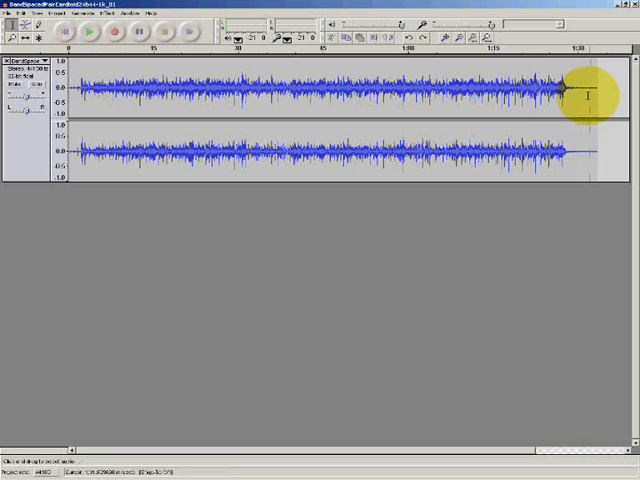
pyautogui.click(590, 95)
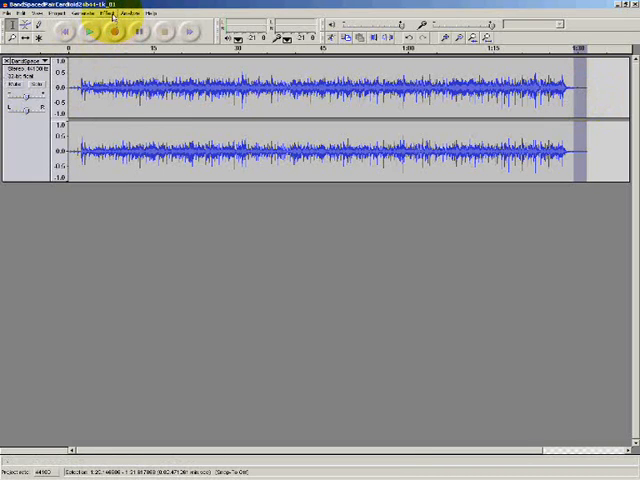
pyautogui.click(102, 13)
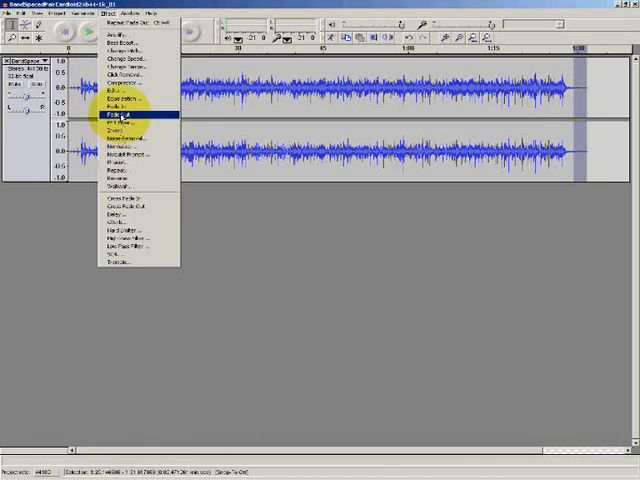
pyautogui.click(119, 117)
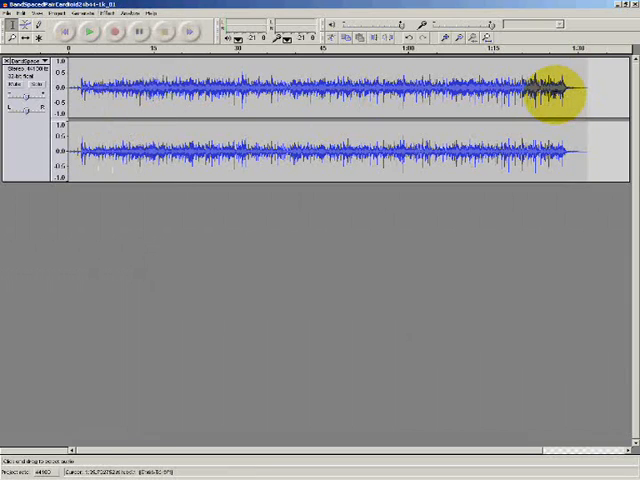
pyautogui.click(88, 35)
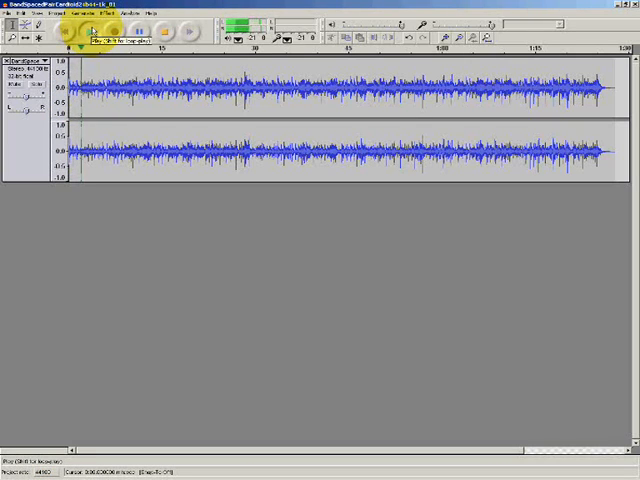
# Step: Play the trimmed, faded recording from the beginning
pyautogui.click(89, 34)
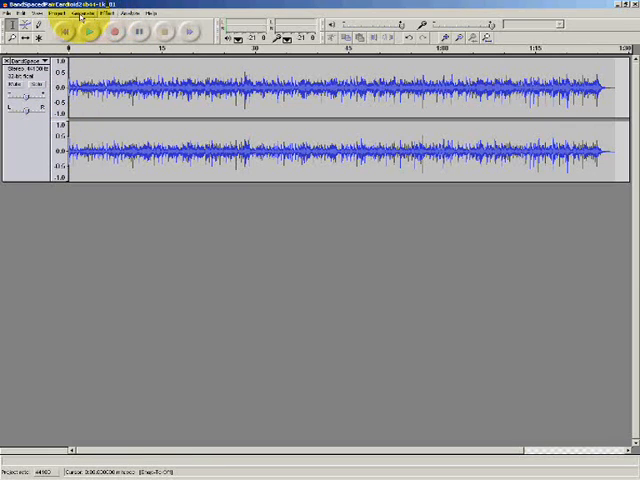
# Step: Generate a short stretch of silence at the start of the track, then clear the selection
pyautogui.click(67, 13)
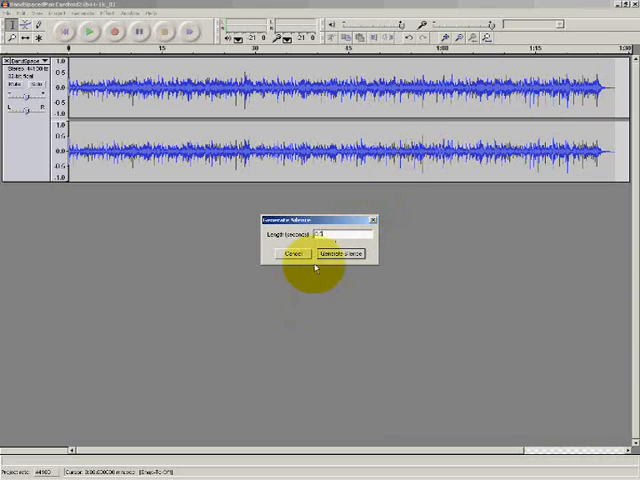
pyautogui.click(344, 253)
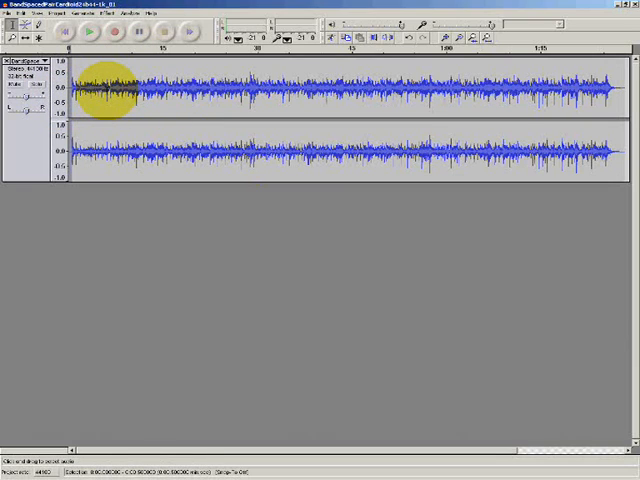
pyautogui.click(88, 33)
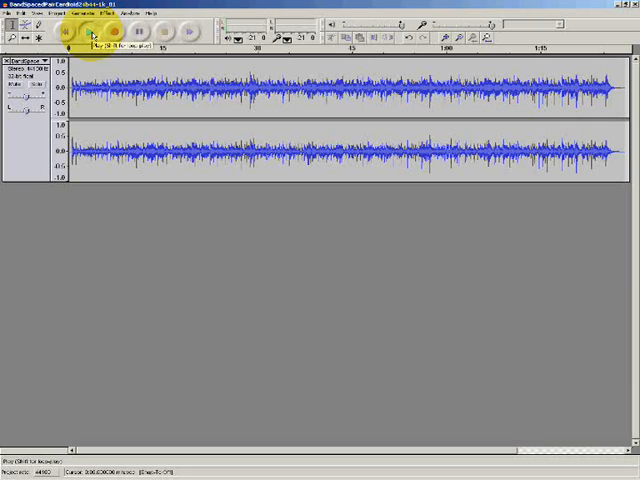
# Step: Play the start of the track to hear the new lead-in silence, then stop
pyautogui.click(90, 33)
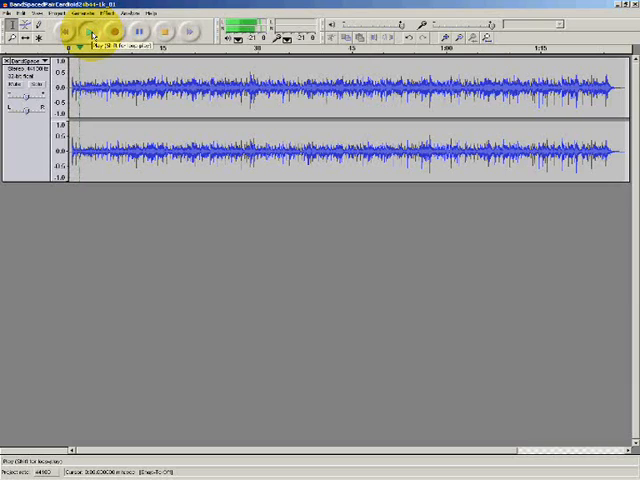
pyautogui.click(109, 33)
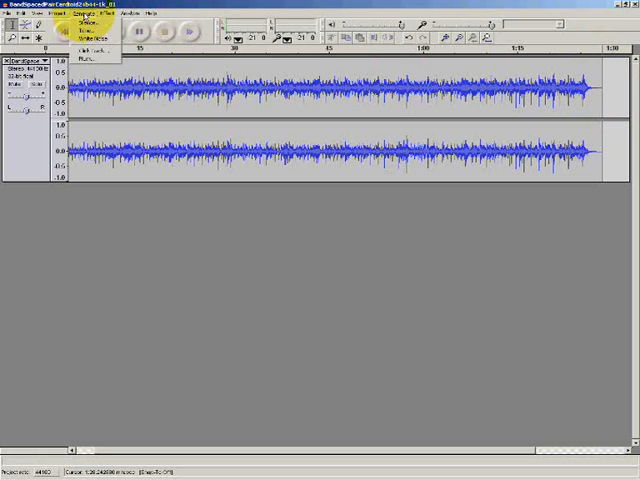
# Step: Generate a short stretch of silence after the faded ending
pyautogui.click(80, 43)
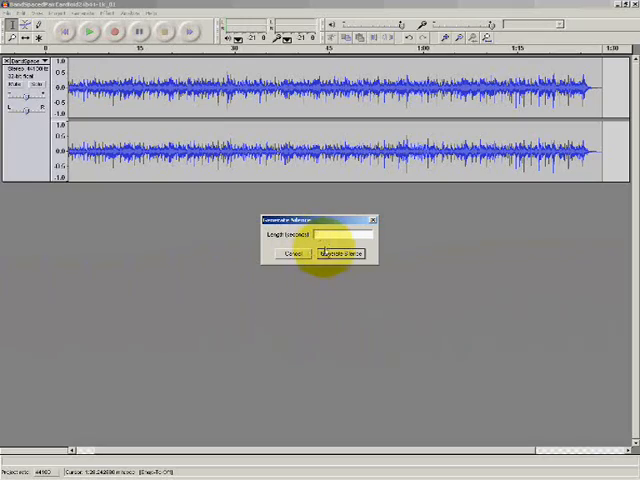
pyautogui.click(340, 253)
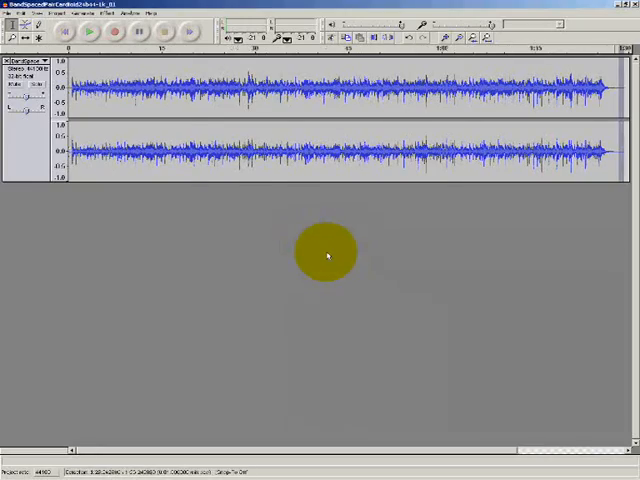